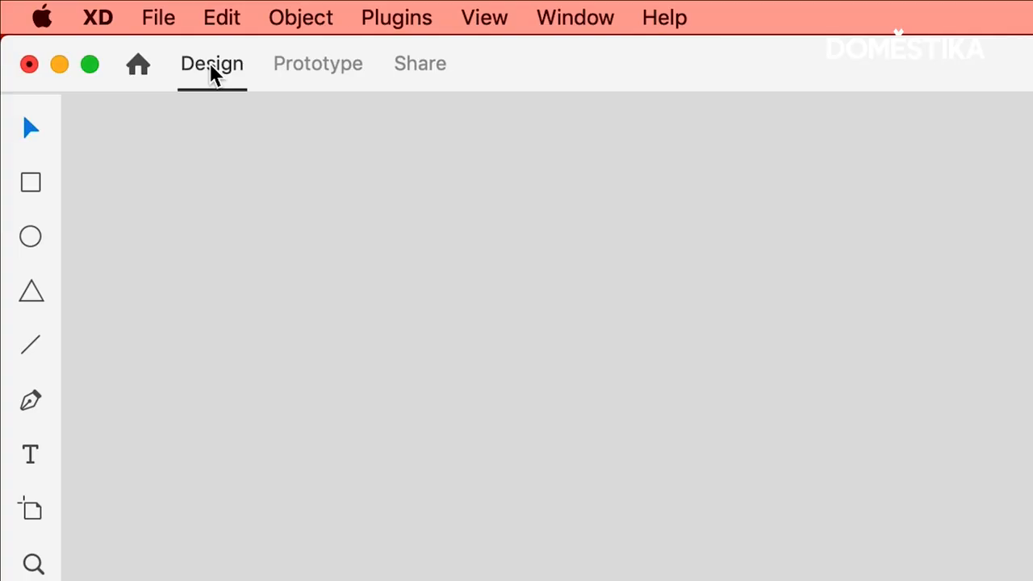
mouse_move(31, 125)
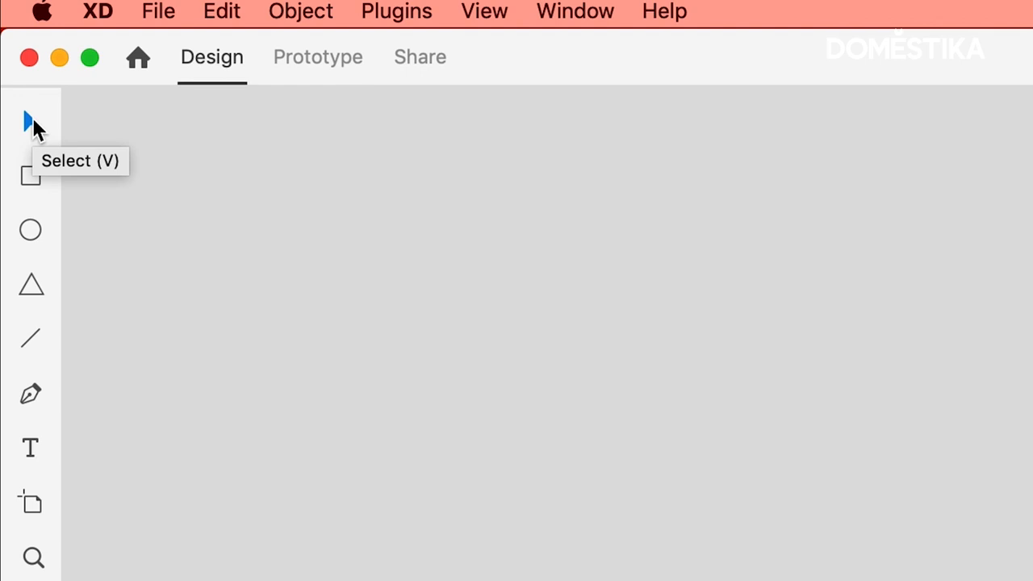
mouse_move(34, 274)
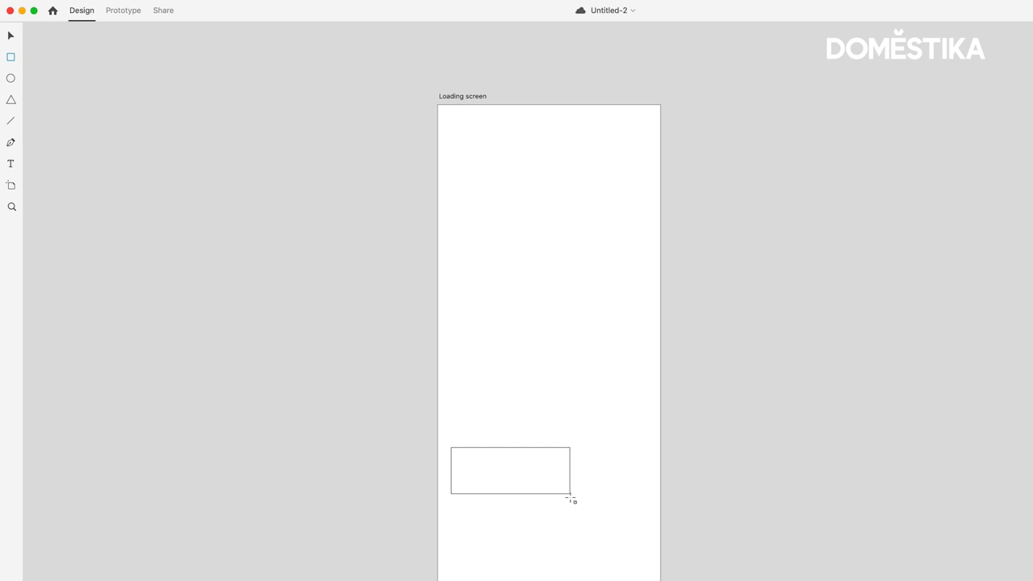
Draw a white outlined rectangle near the bottom of the Loading screen artboard
key("shift")
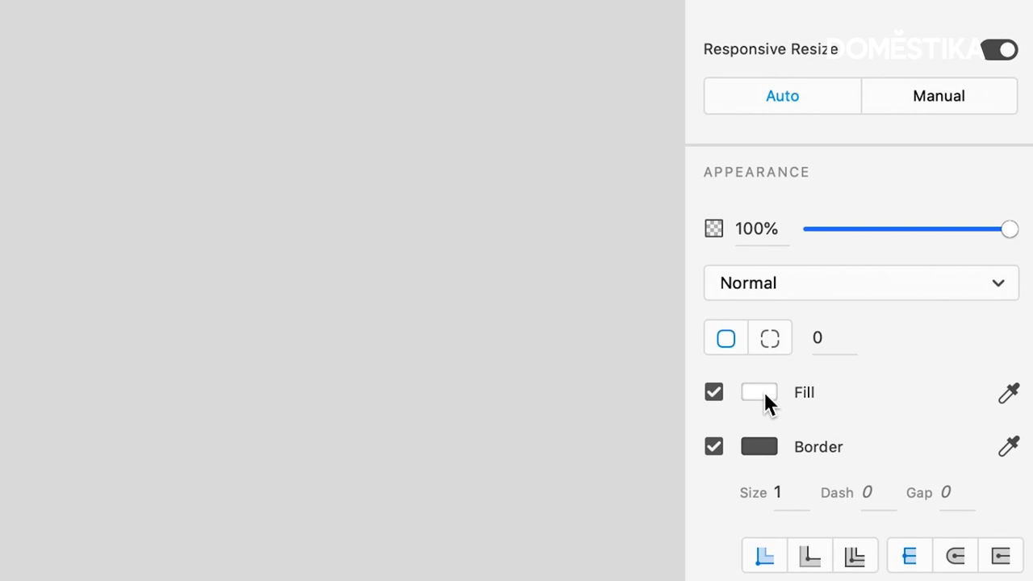
Change the bottom rectangle's fill from white to light gray
left_click(758, 392)
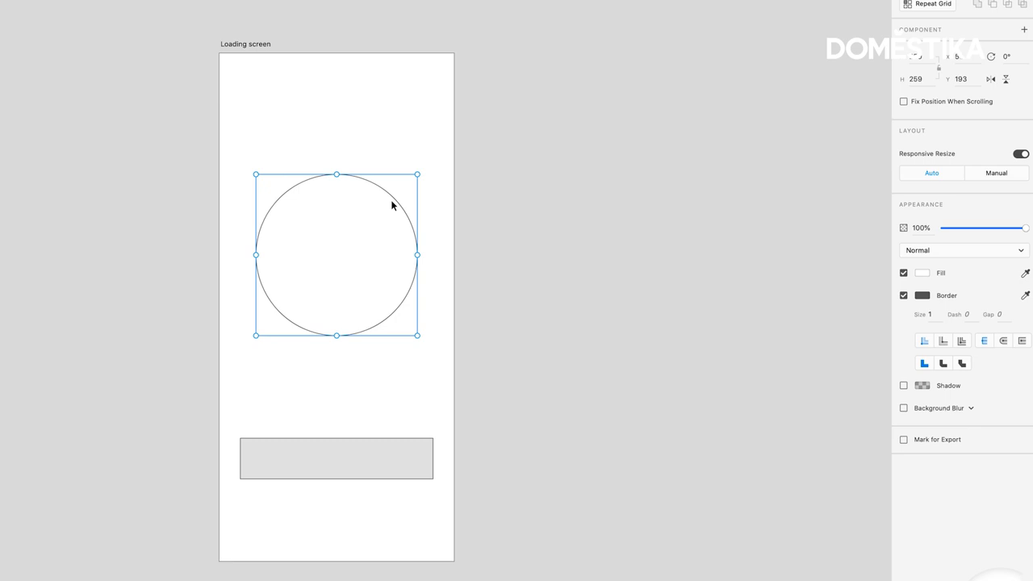
Shift-drag a large white outlined circle above the gray rectangle
left_click(922, 296)
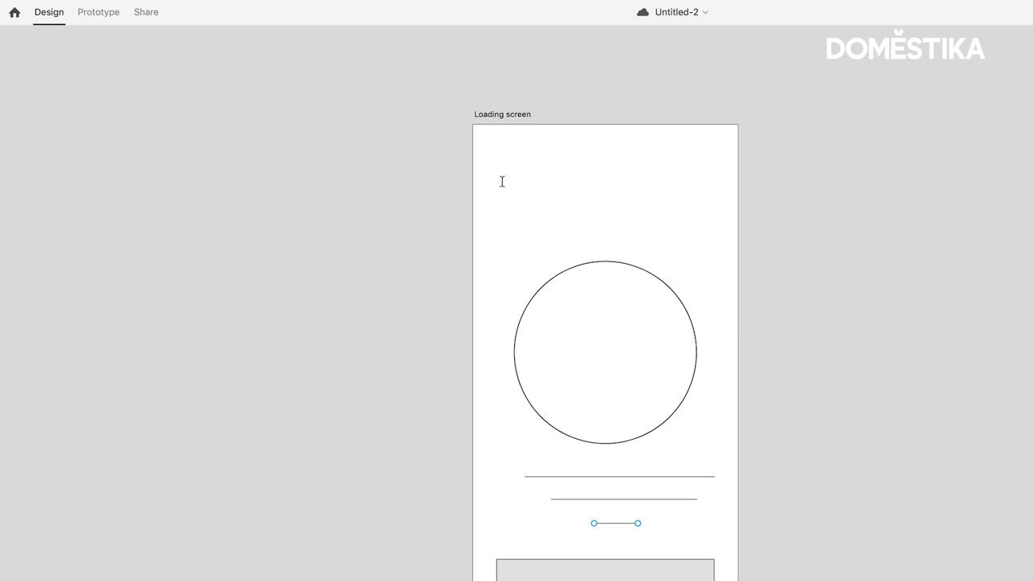
Type 'Hello, my n' as point text near the top of the artboard
type("Hello, my n")
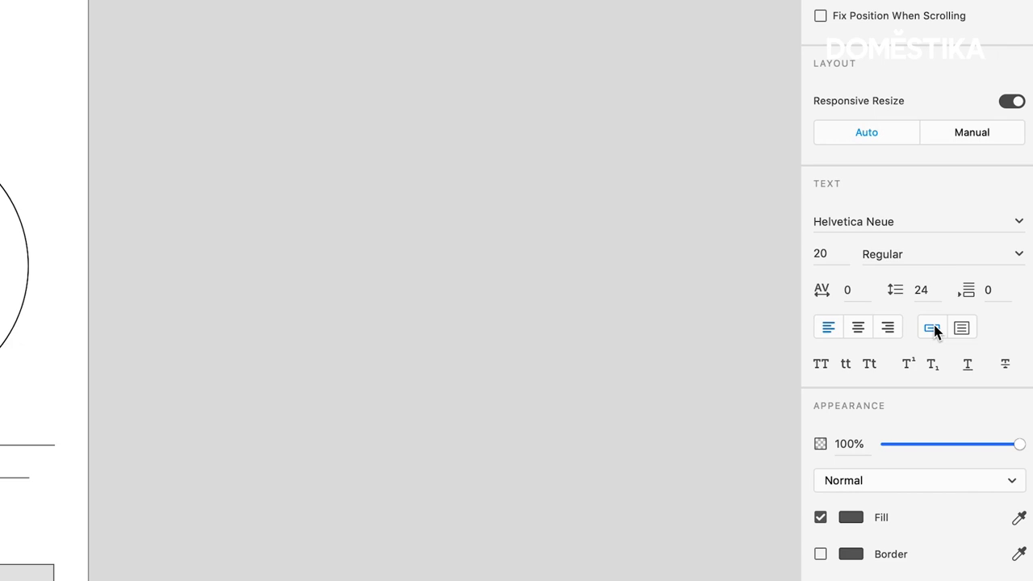
mouse_move(933, 327)
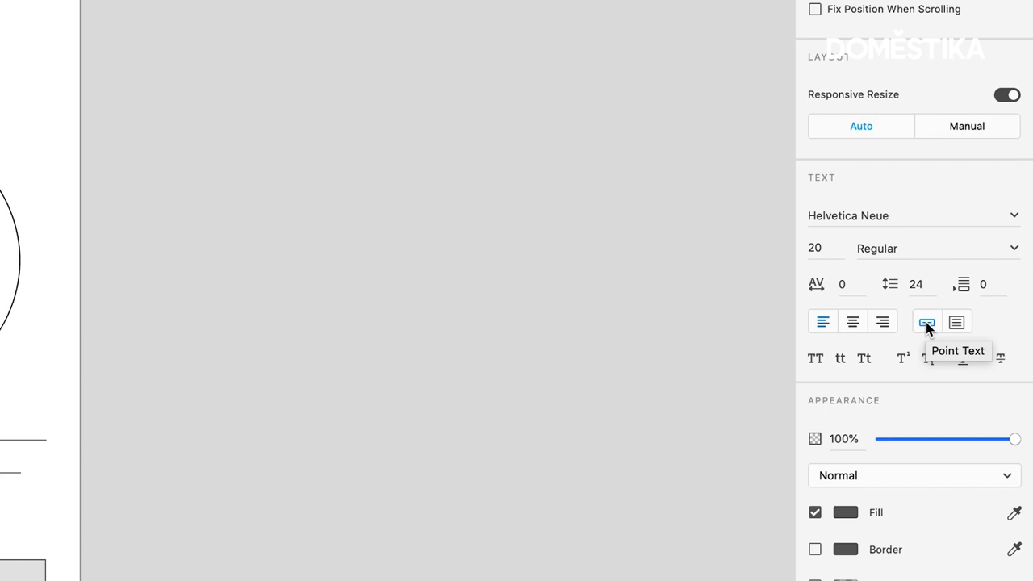